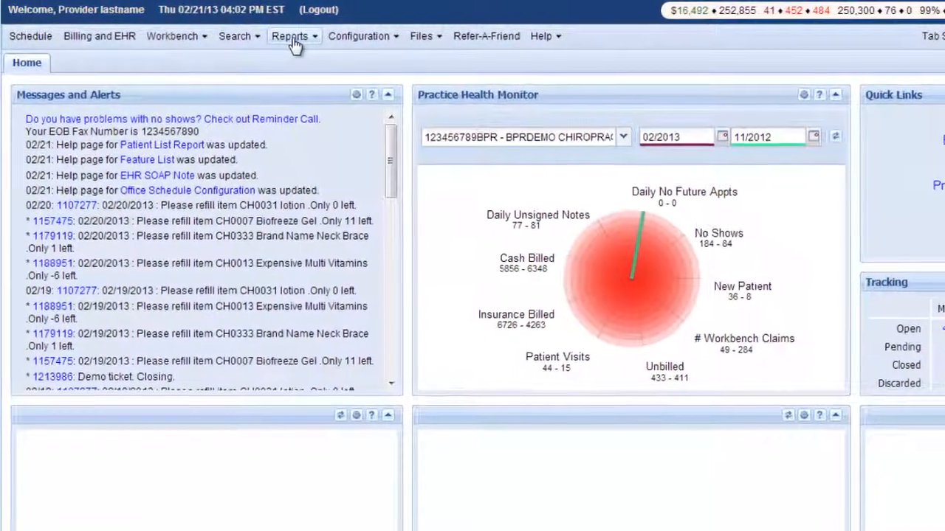
- Open the Patient List report from the Reports menu
click(290, 35)
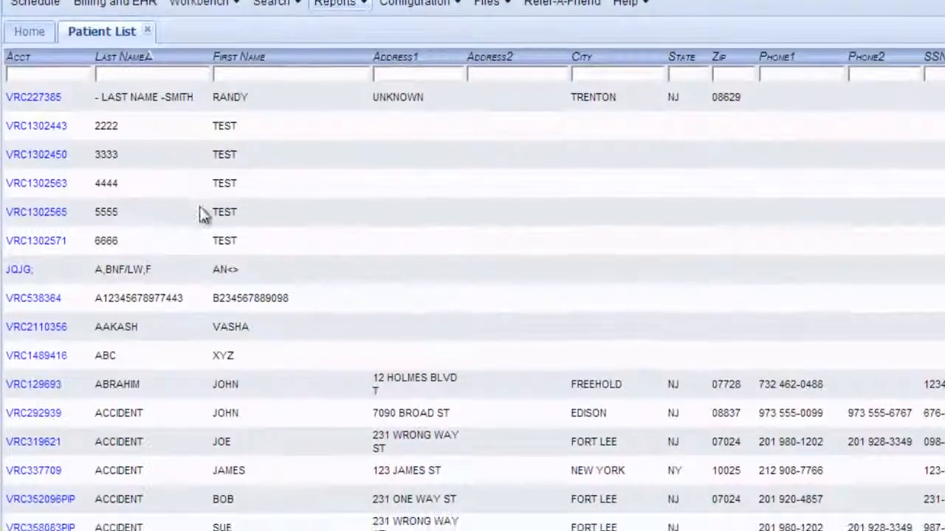
scroll(down, 3)
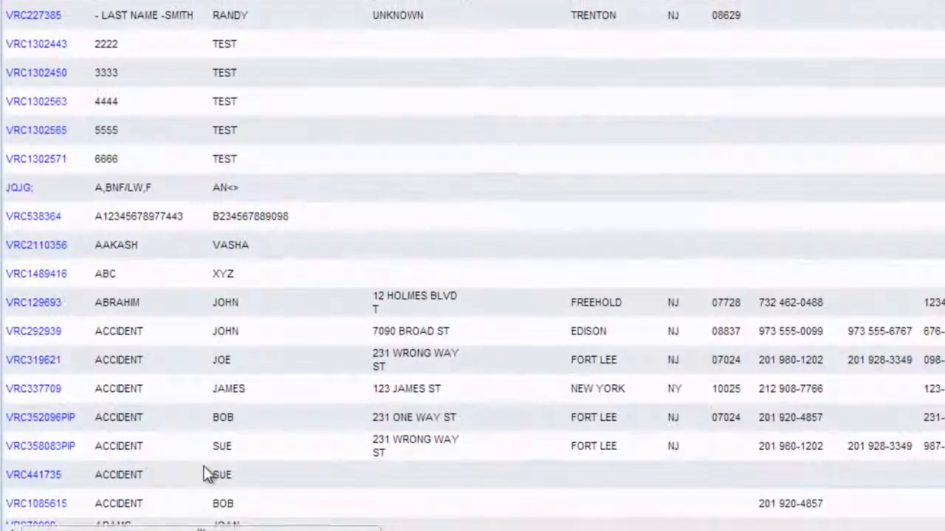
scroll(down, 3)
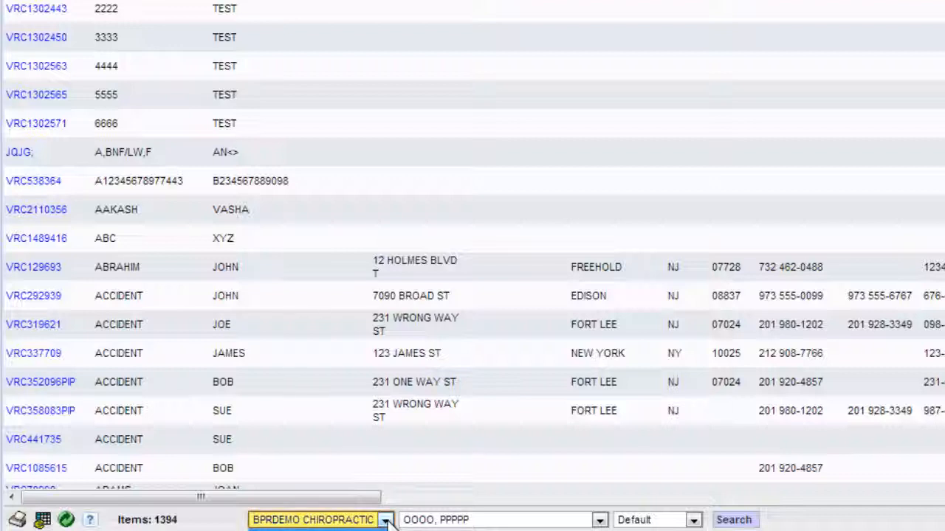
mouse_move(399, 520)
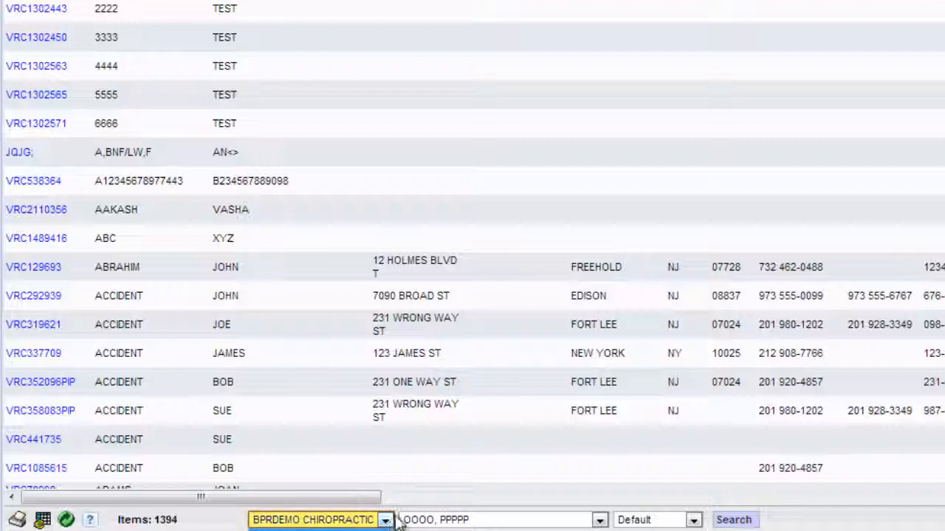
click(598, 519)
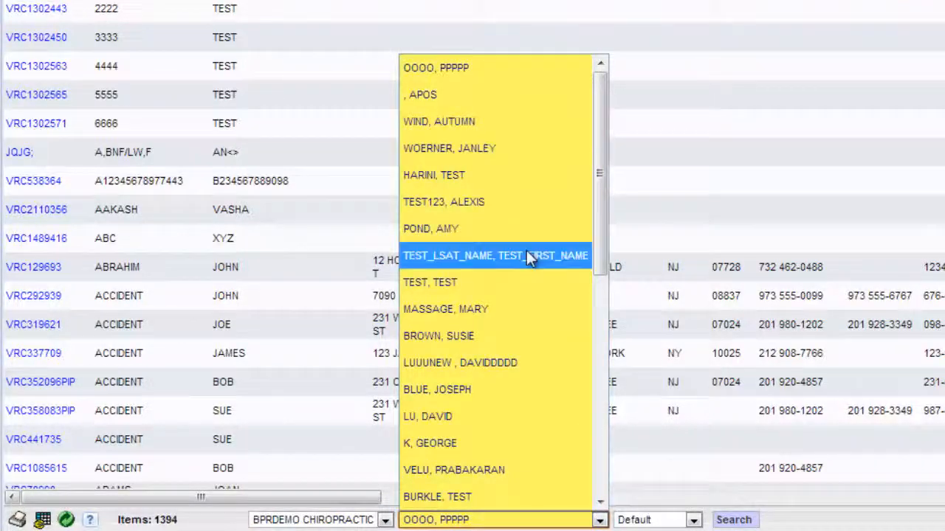
click(448, 121)
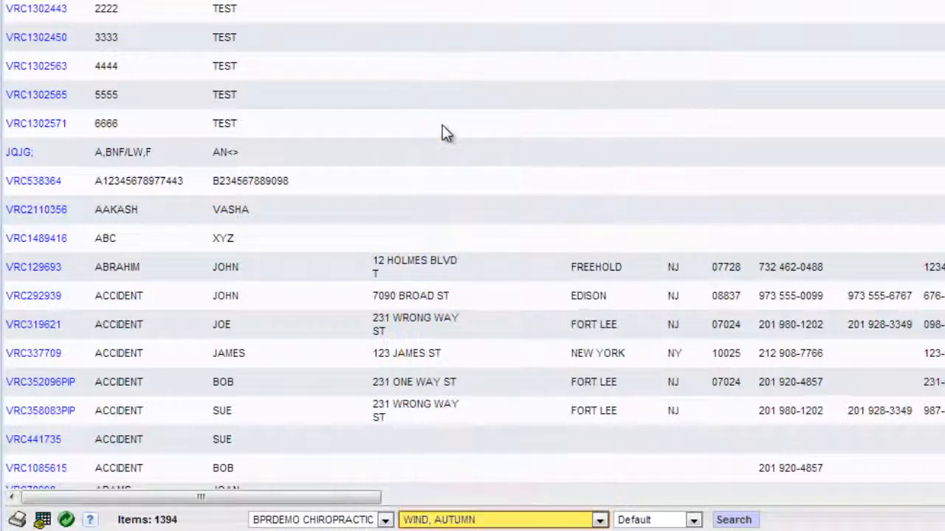
mouse_move(705, 501)
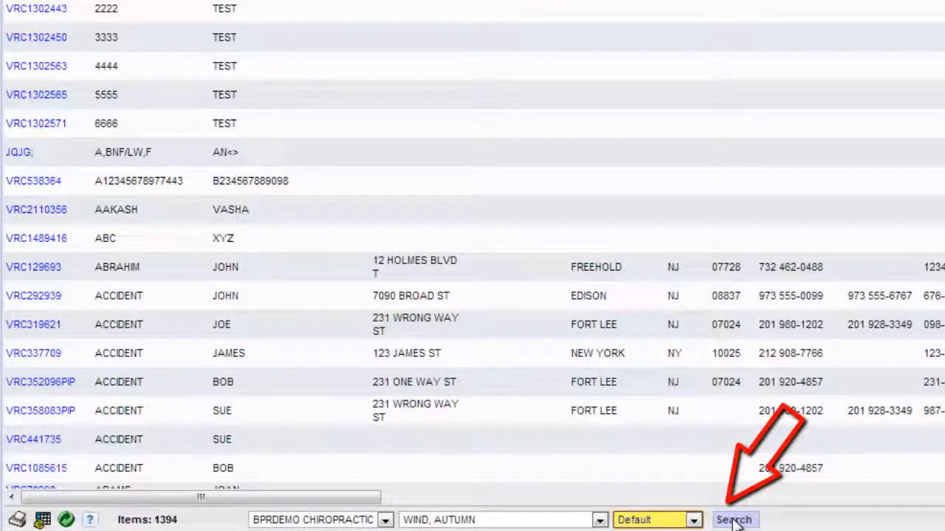
click(735, 520)
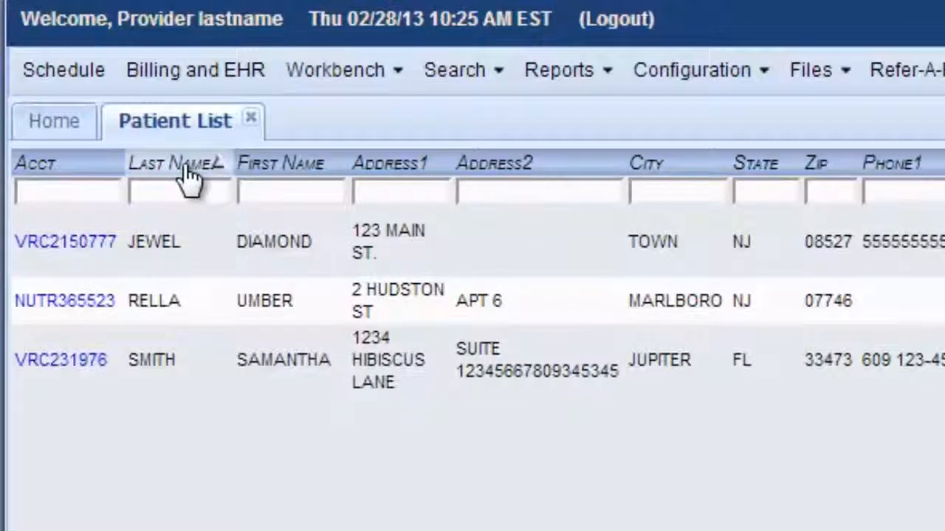
mouse_move(302, 181)
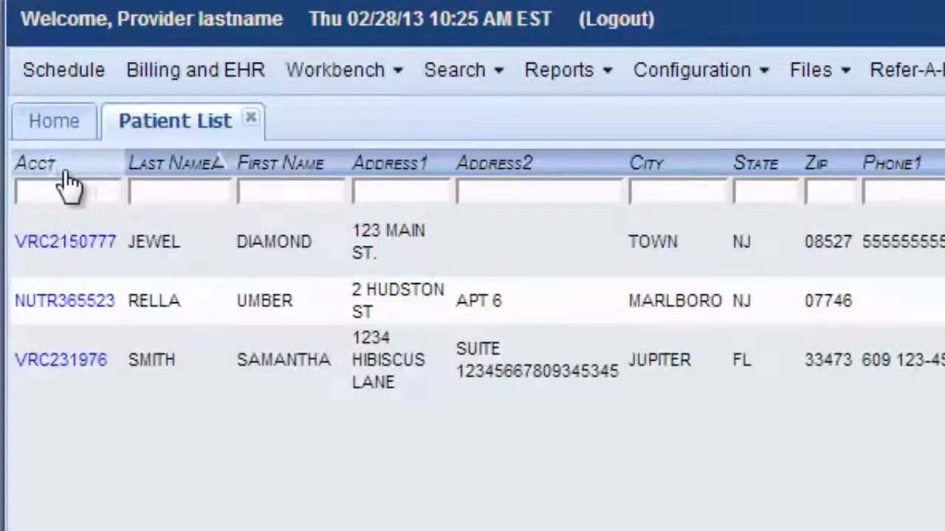
- Sort the three patients by account number, then back by last name
click(38, 164)
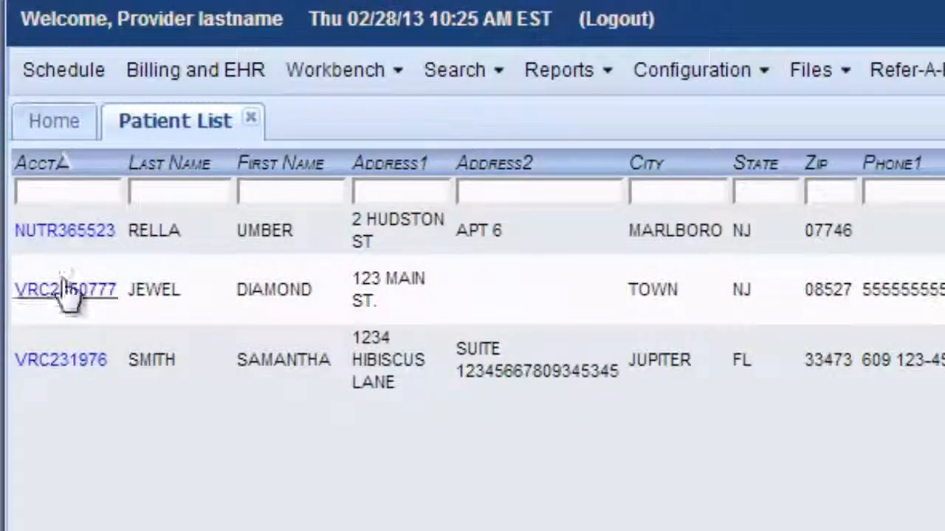
click(168, 163)
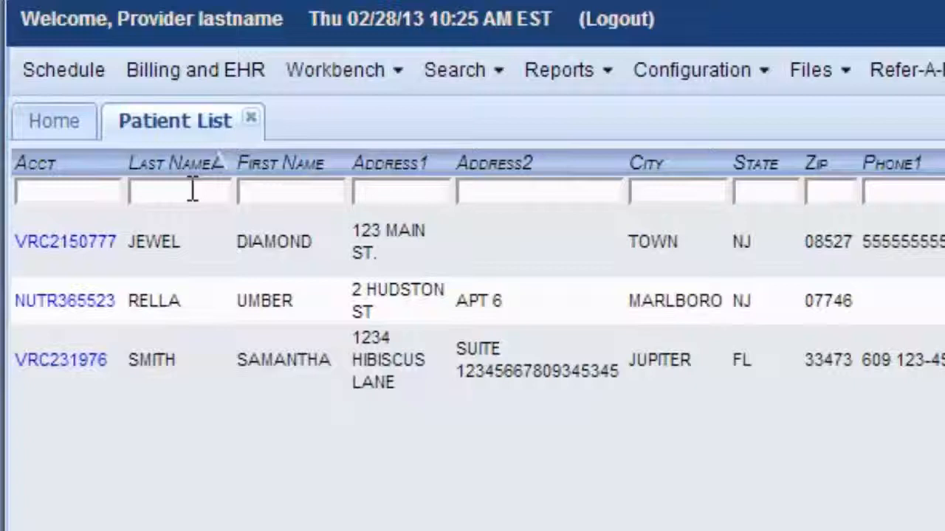
- Open the printable version of the three-patient list
click(180, 192)
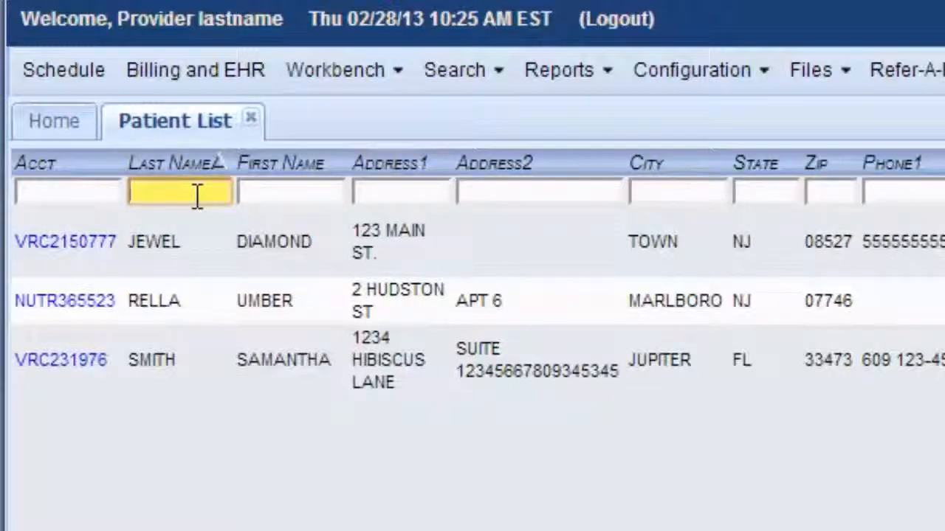
click(180, 193)
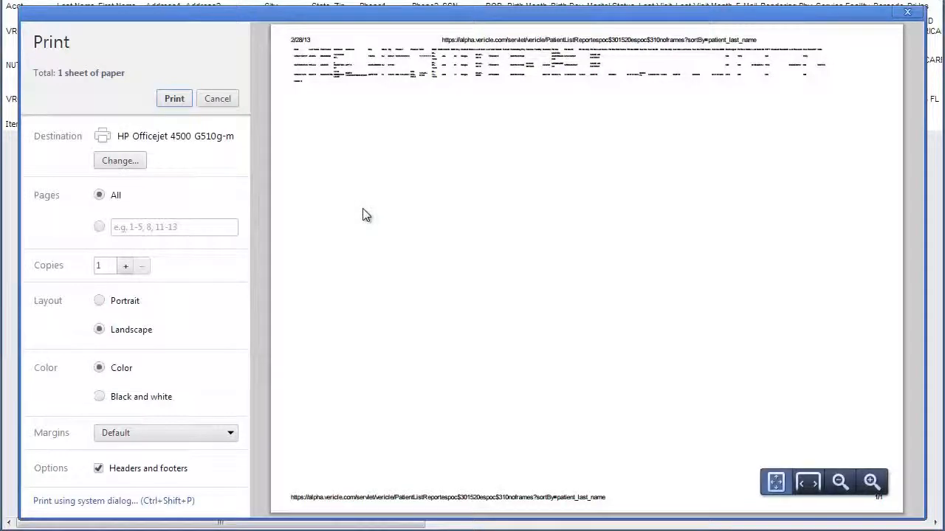
mouse_move(303, 126)
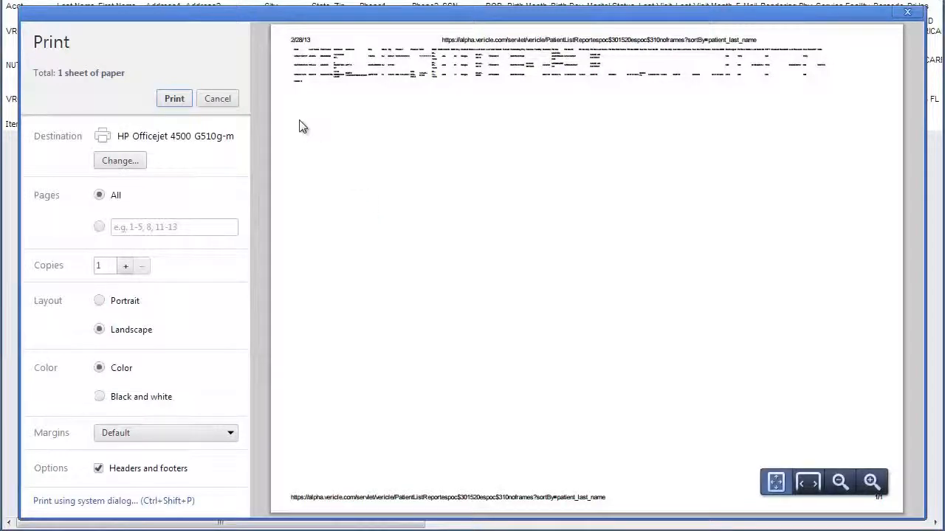
mouse_move(279, 146)
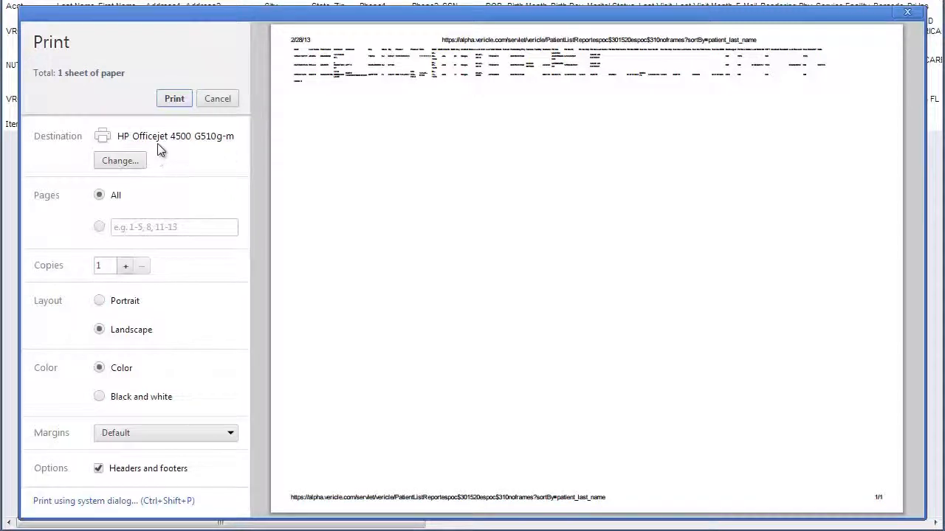
mouse_move(129, 318)
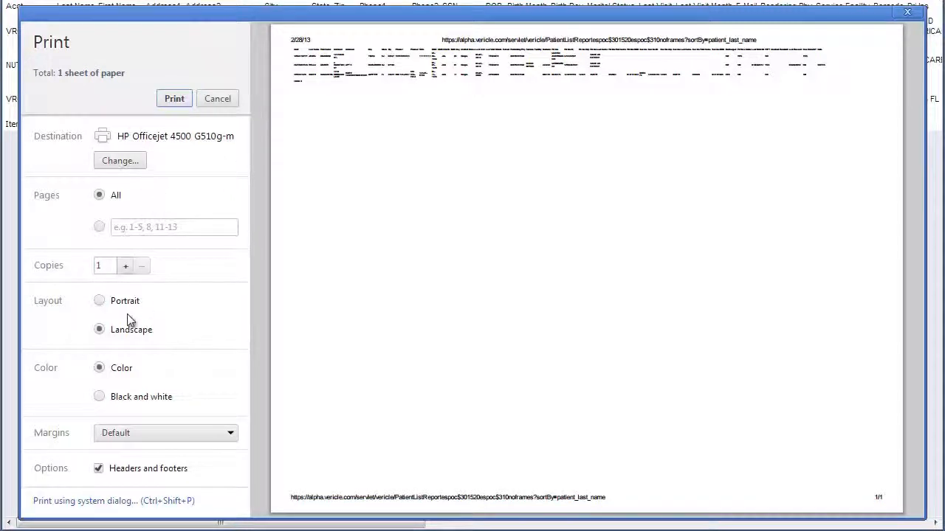
- Set the printout to landscape and black and white, keeping headers and footers
click(99, 300)
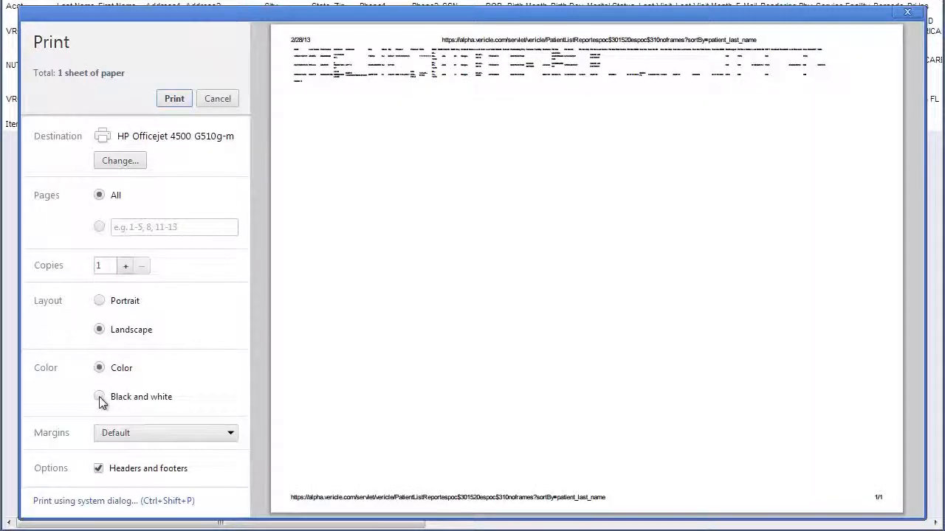
click(99, 397)
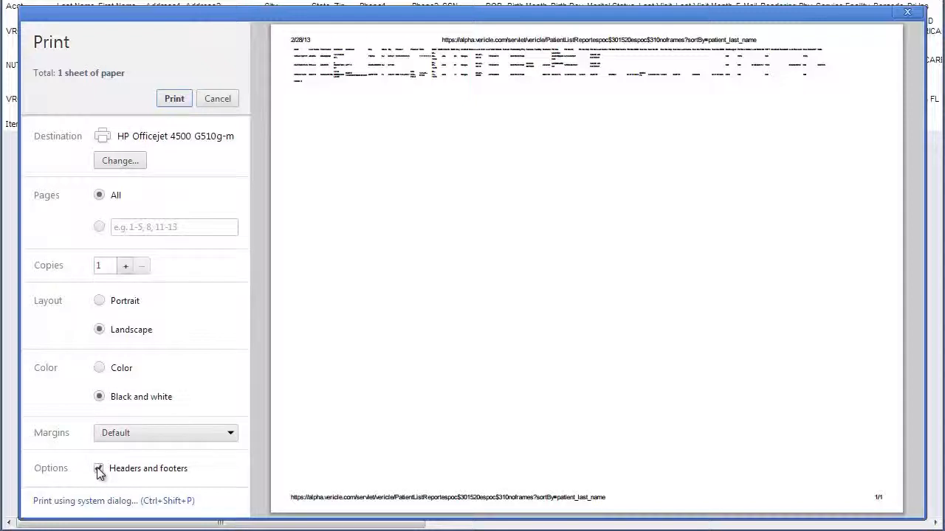
click(99, 468)
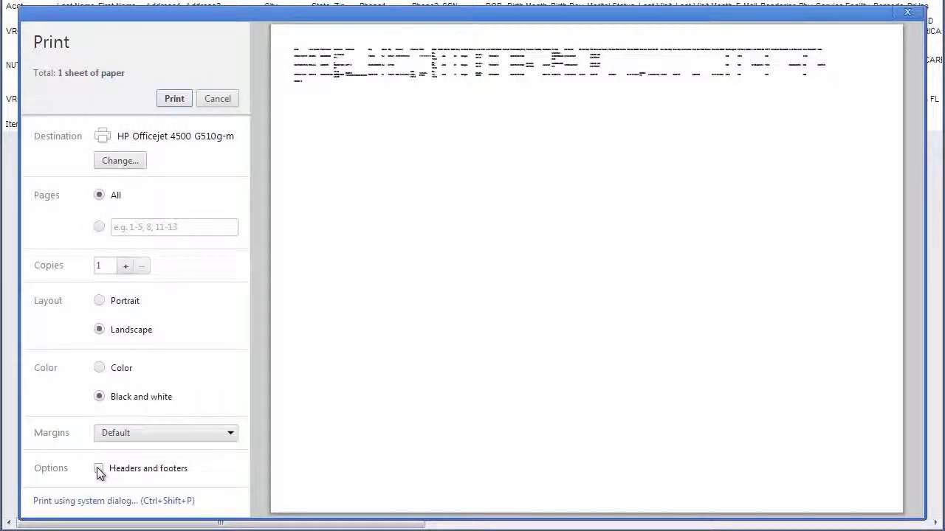
click(99, 469)
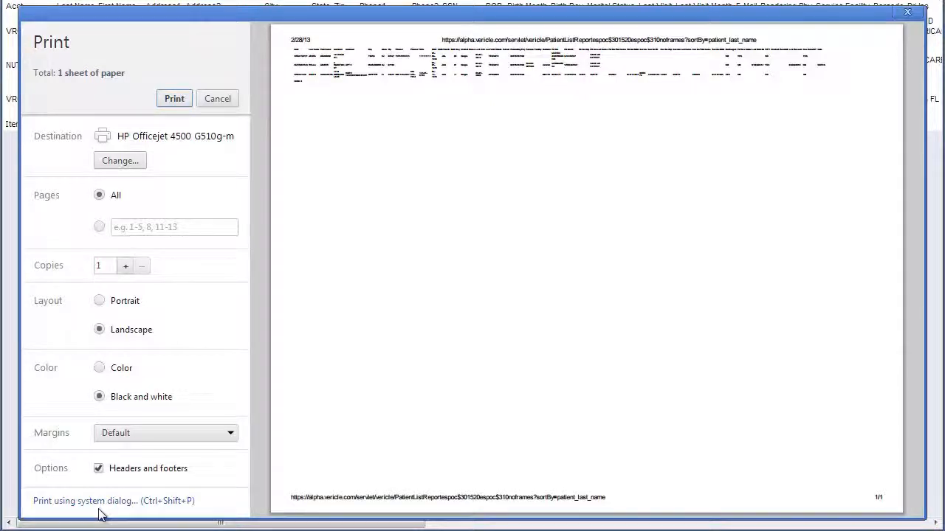
mouse_move(101, 511)
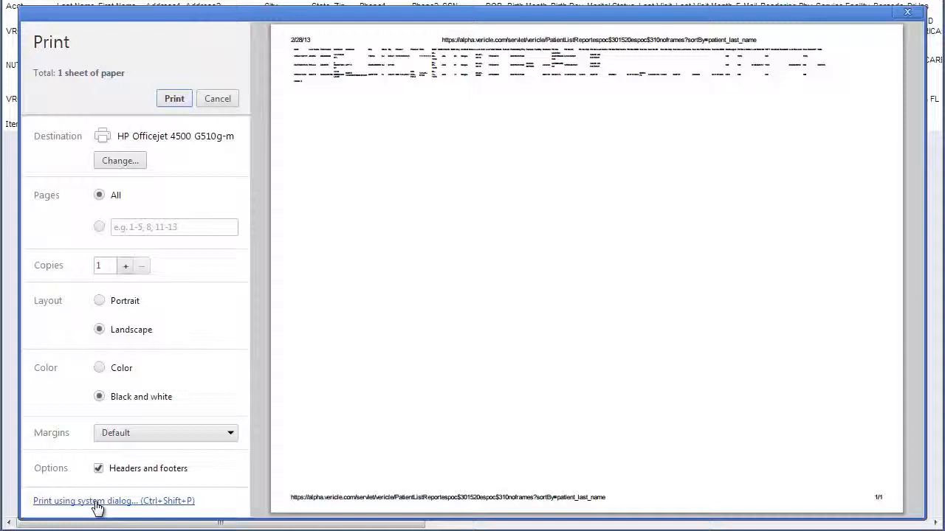
click(99, 501)
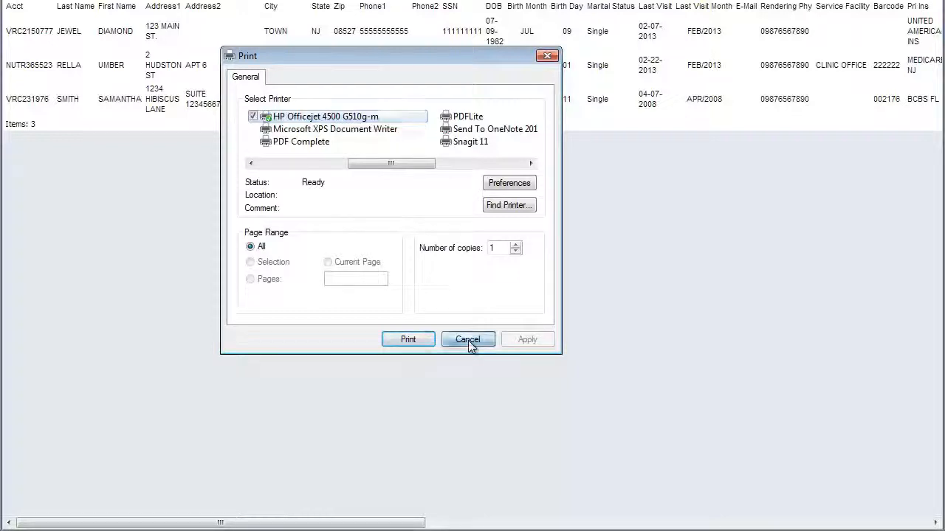
- Cancel the Windows Print dialog without printing
click(467, 339)
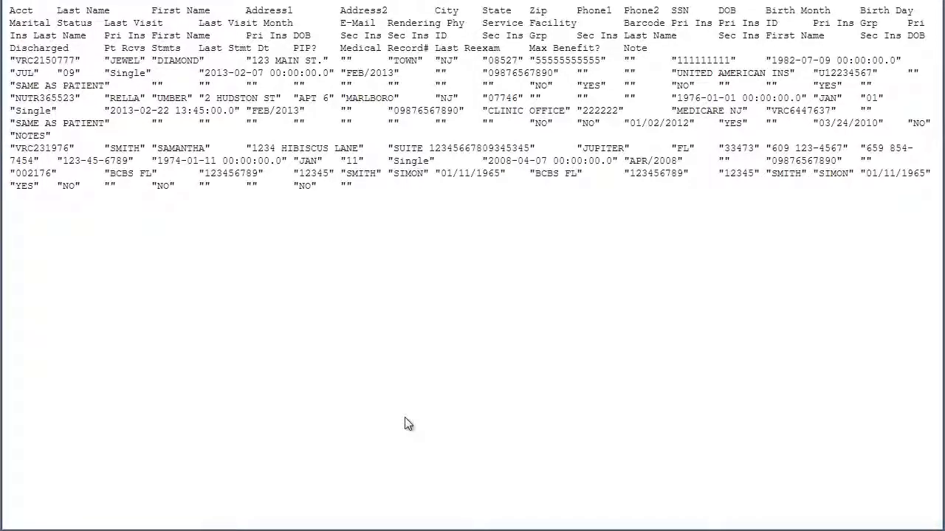
mouse_move(442, 303)
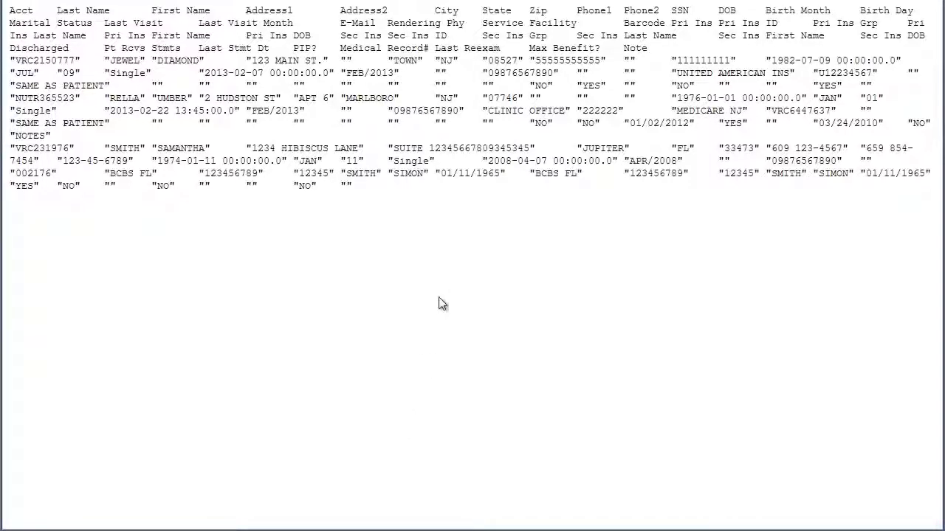
mouse_move(437, 256)
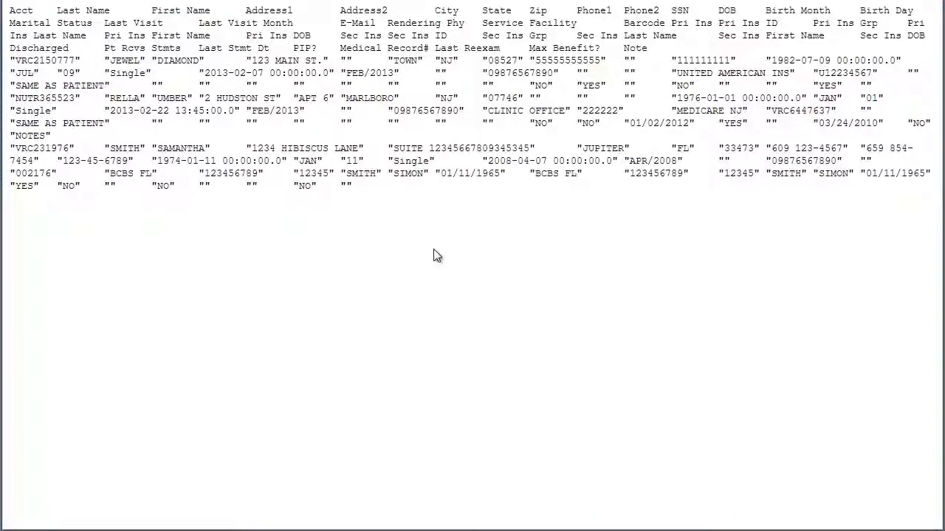
- Select all of the quoted CSV patient export text
key(ctrl+a)
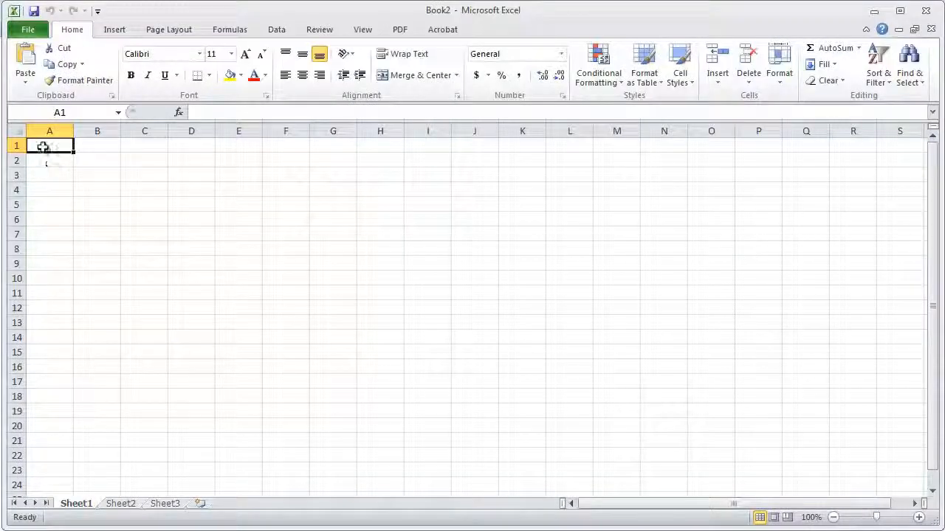
right_click(50, 145)
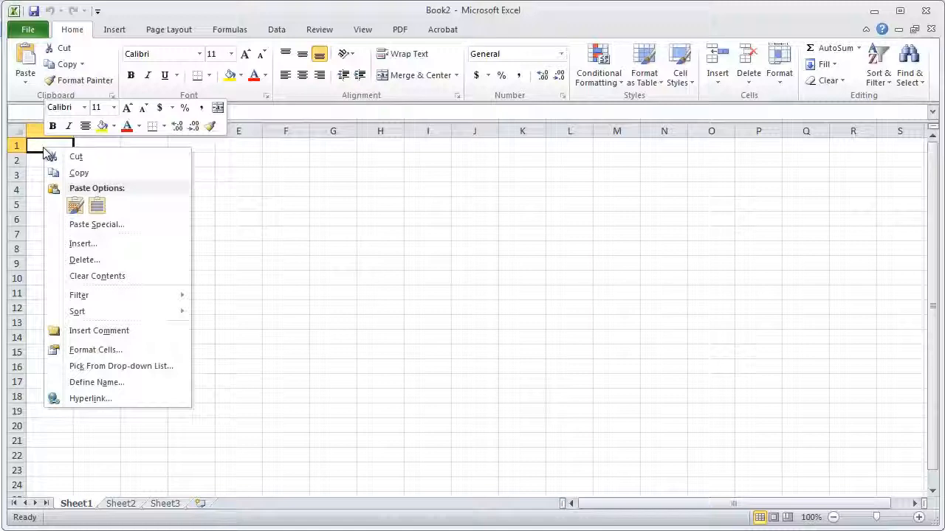
mouse_move(96, 225)
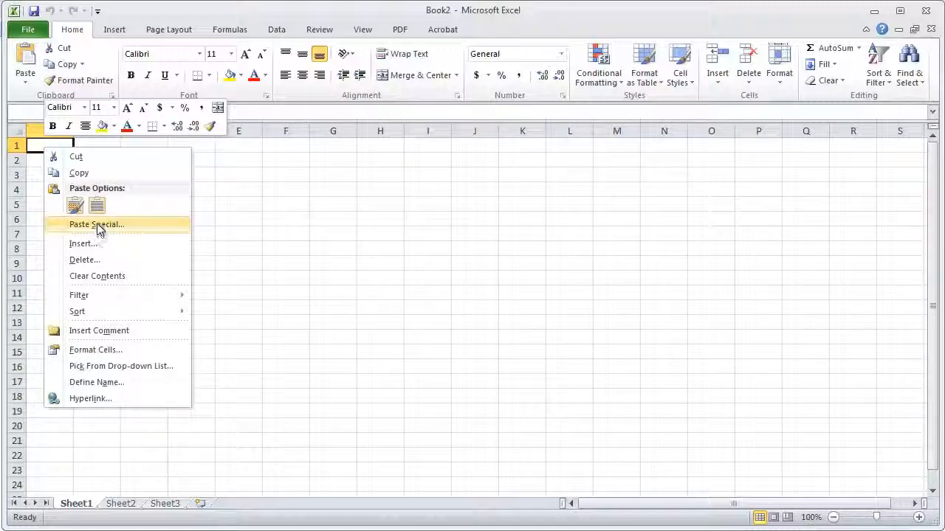
mouse_move(97, 205)
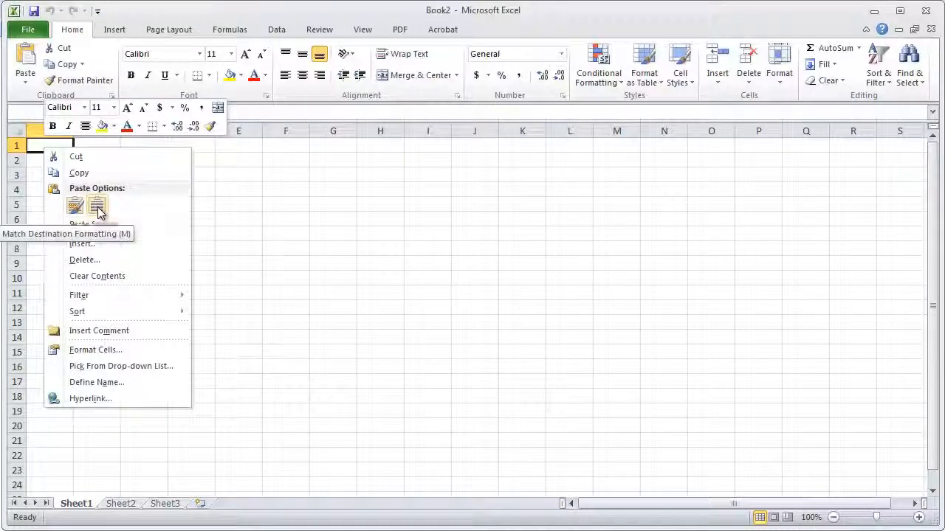
click(97, 205)
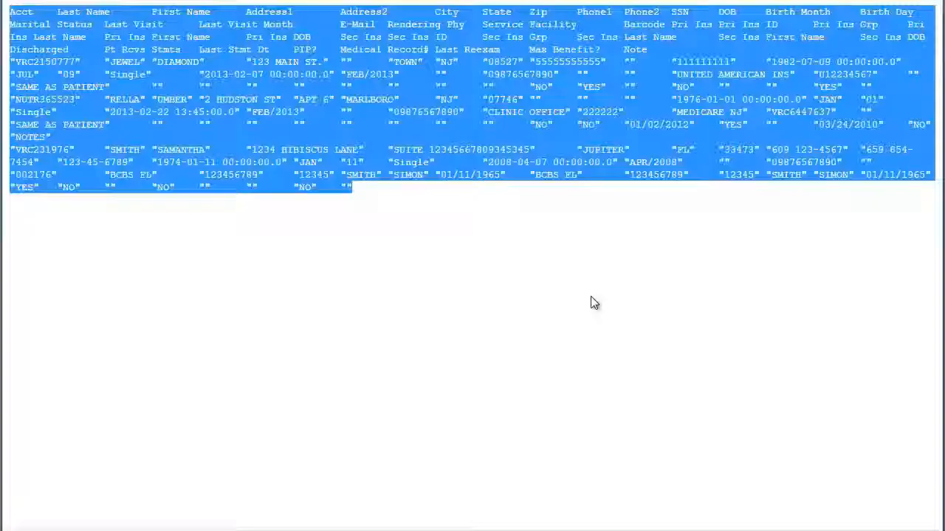
mouse_move(383, 228)
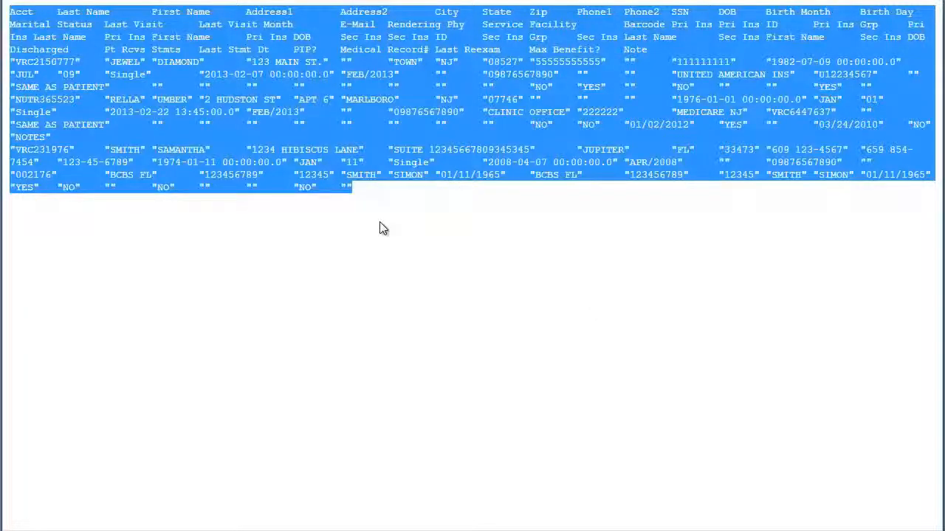